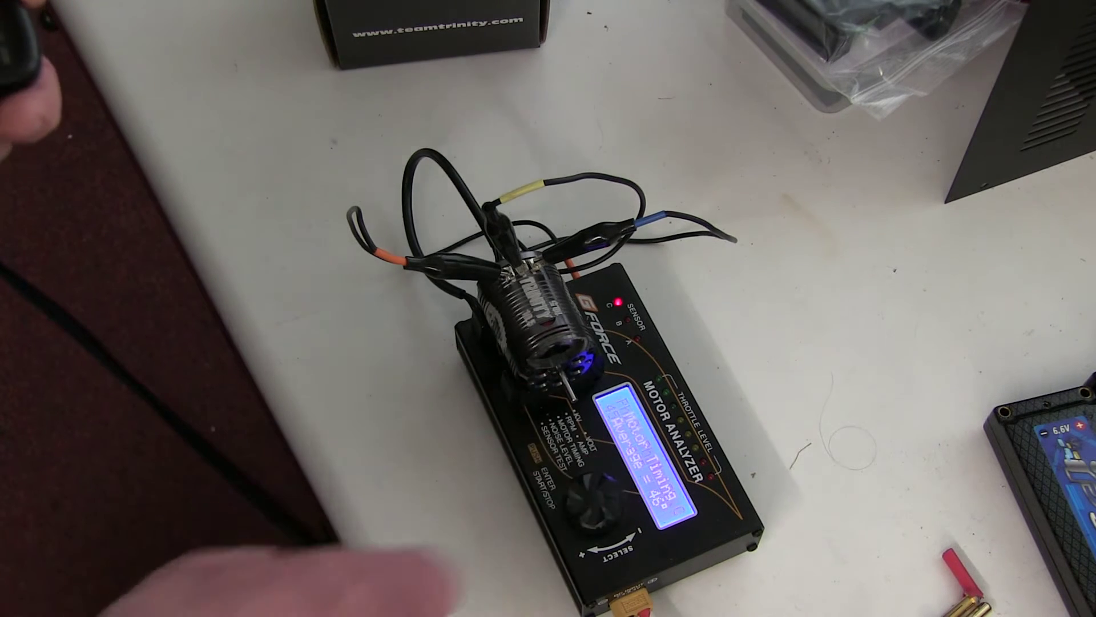
click(591, 502)
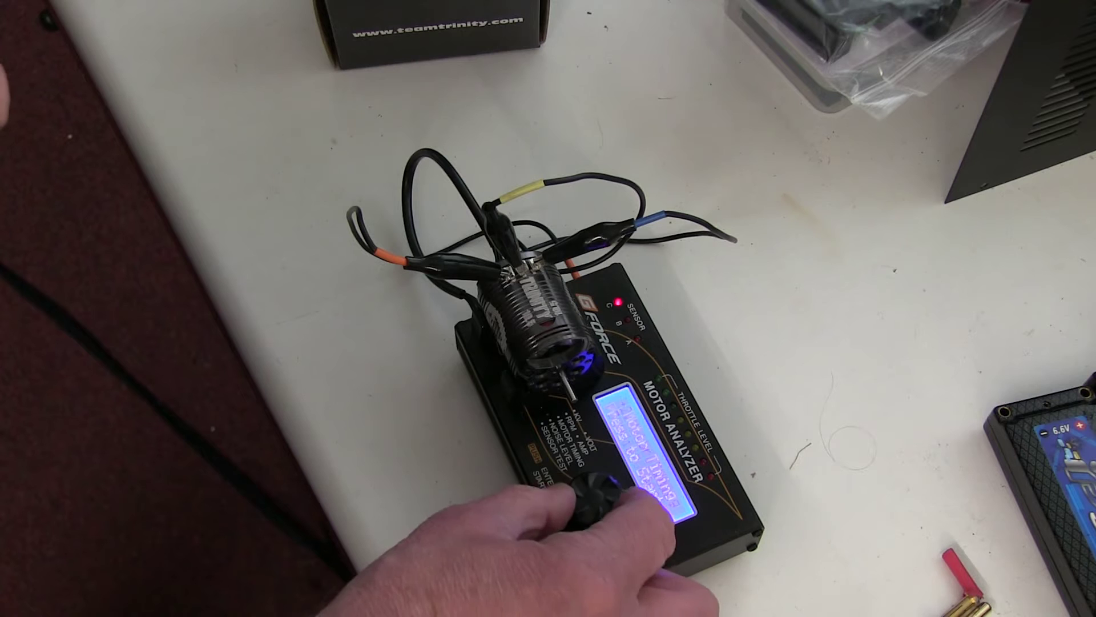
click(594, 501)
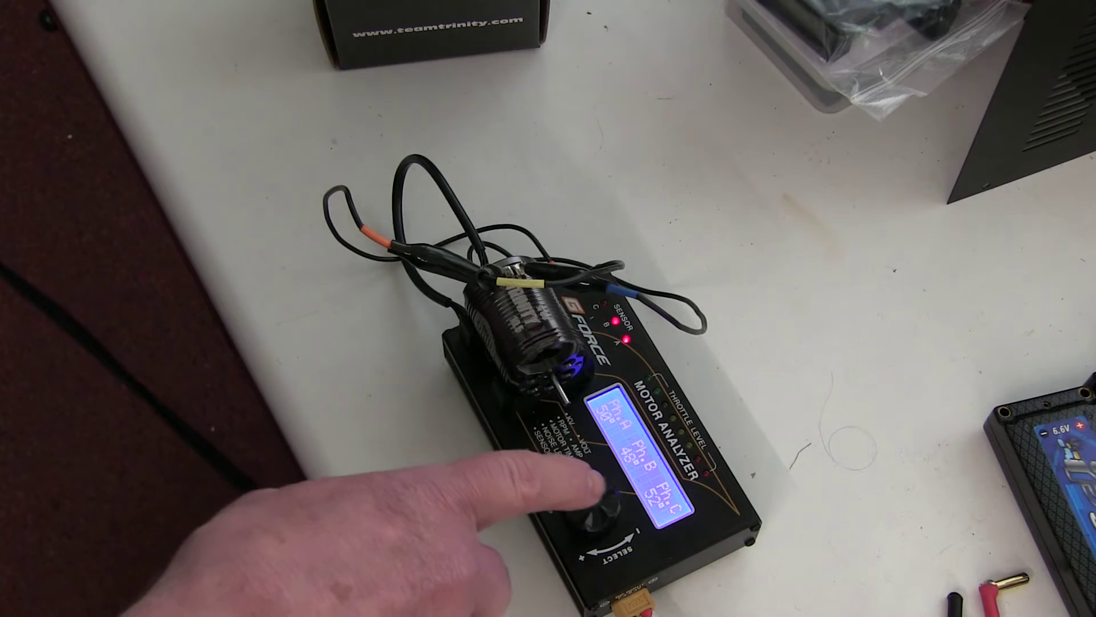
click(592, 509)
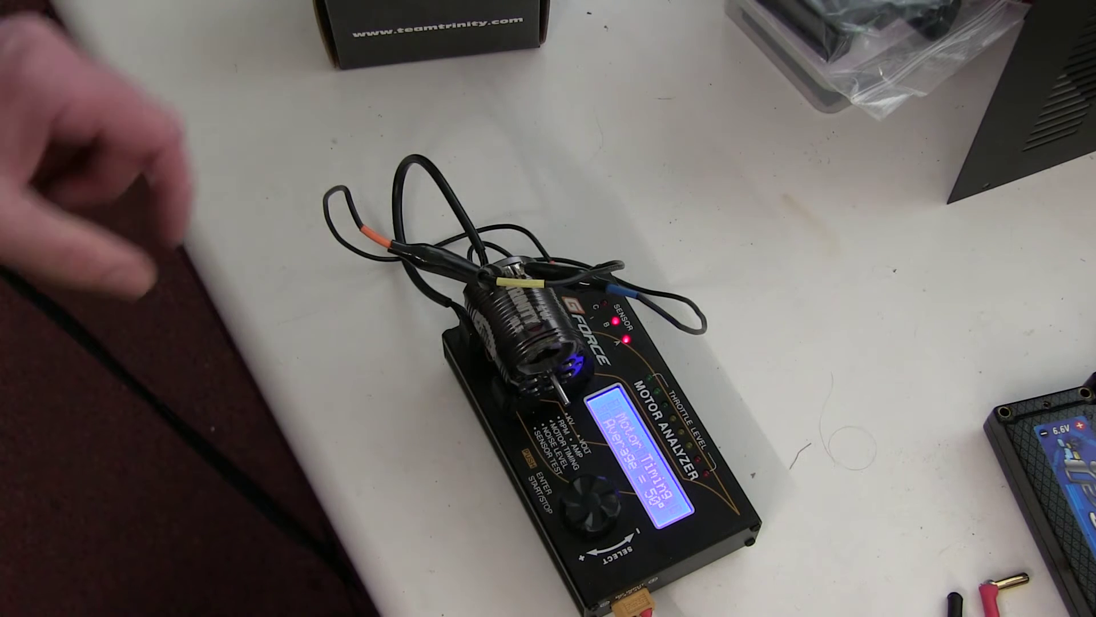